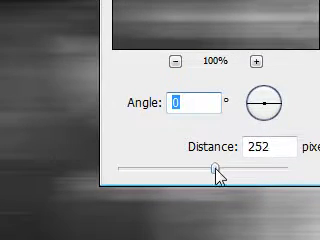
- Reduce the Motion Blur distance from 252 to 139 pixels at angle 0
left_click_drag(212, 172, 204, 172)
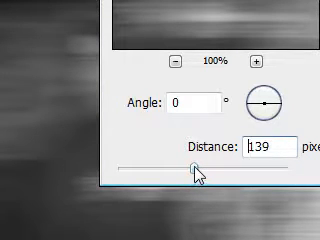
left_click_drag(190, 178, 218, 178)
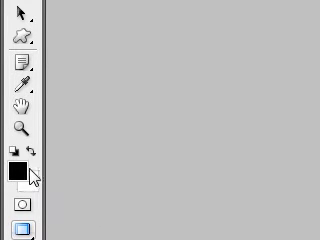
mouse_move(16, 170)
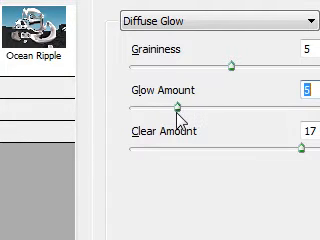
- Set Diffuse Glow amount to 4 and lower the clear amount, keeping graininess 5
left_click_drag(184, 108, 178, 108)
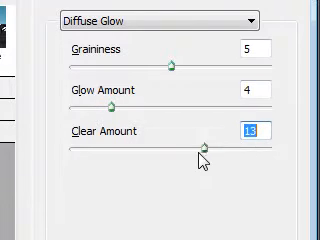
left_click_drag(196, 150, 216, 150)
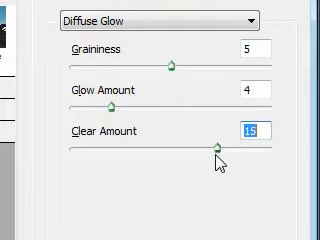